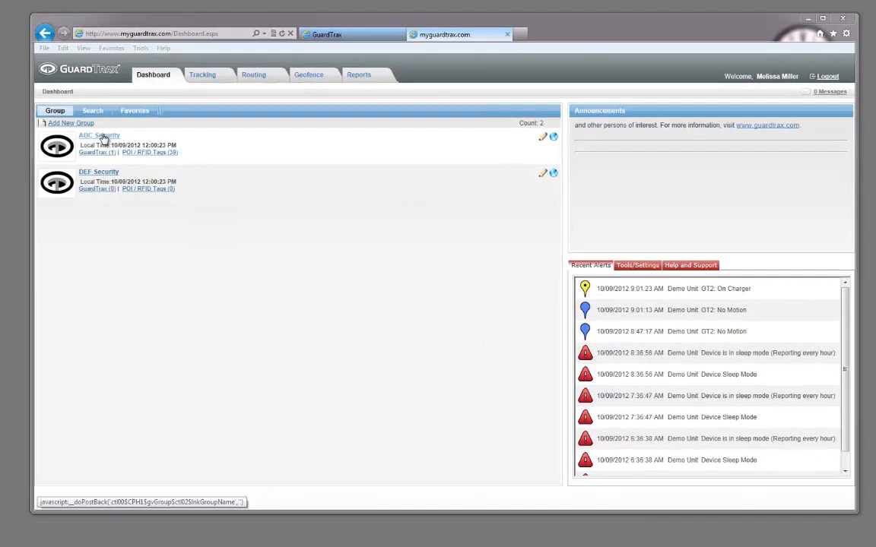
Open ABC Security's Group Editor and show its list of 30 POI/RFID tags
click(98, 136)
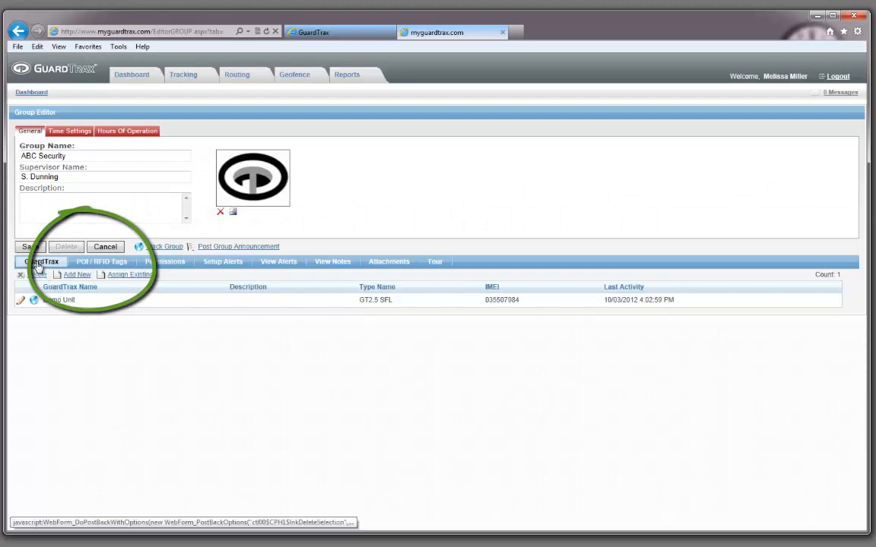
click(100, 262)
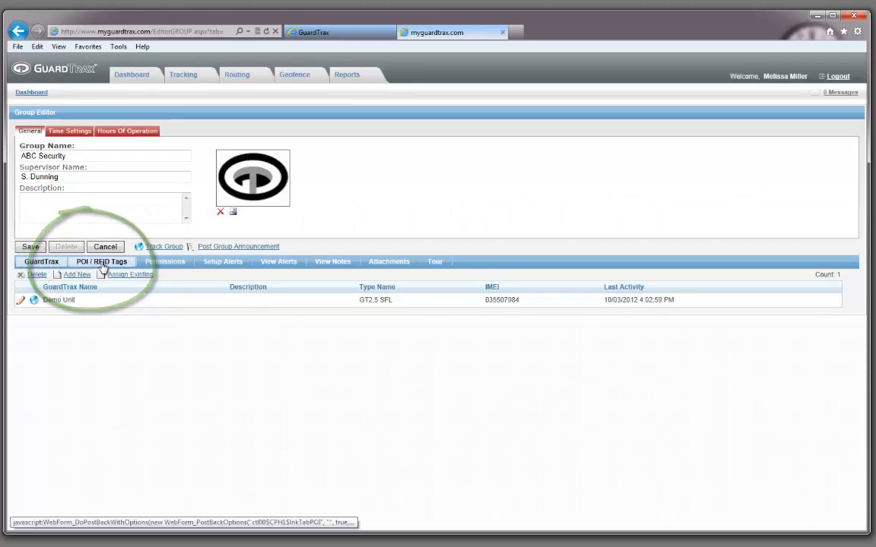
click(100, 261)
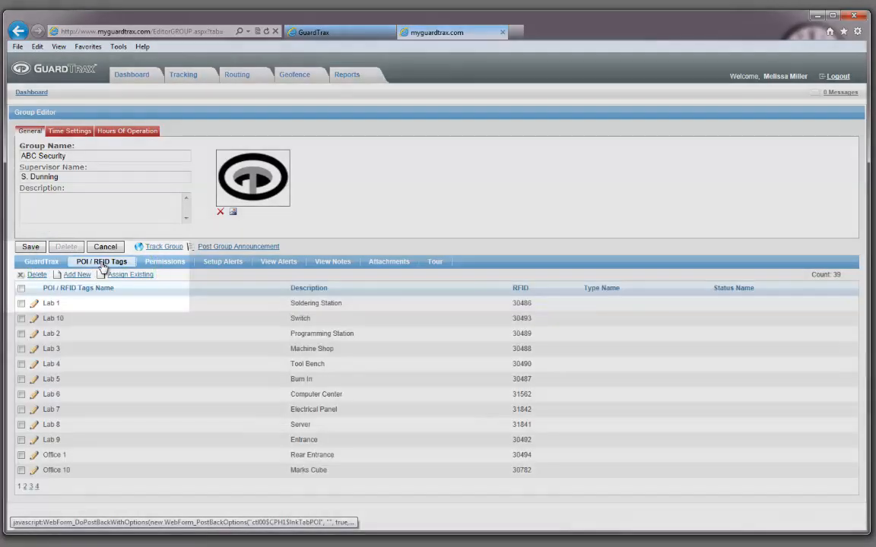
click(101, 262)
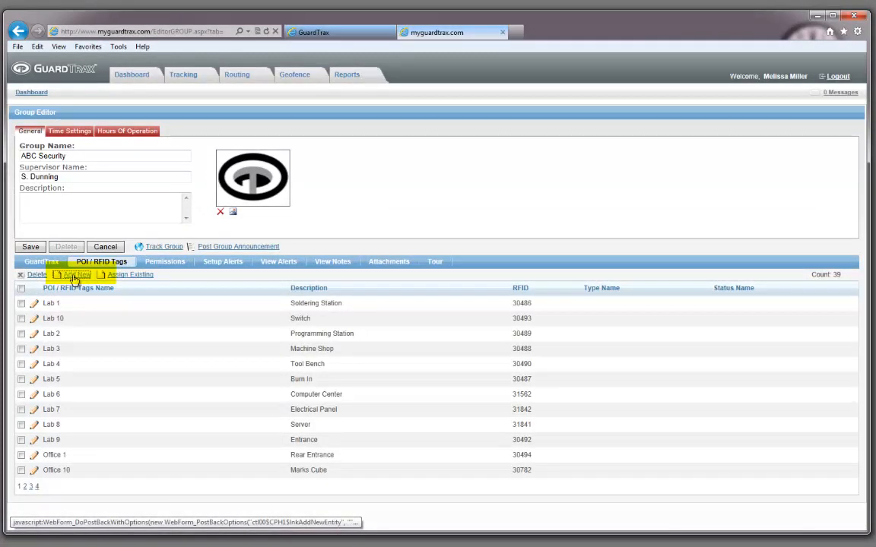
Create a new POI/RFID tag with the Building icon type
click(70, 274)
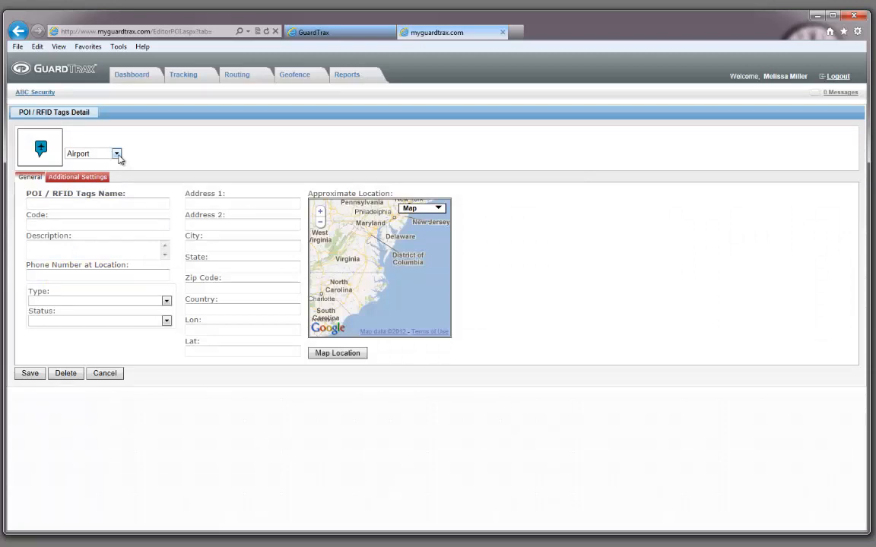
click(116, 152)
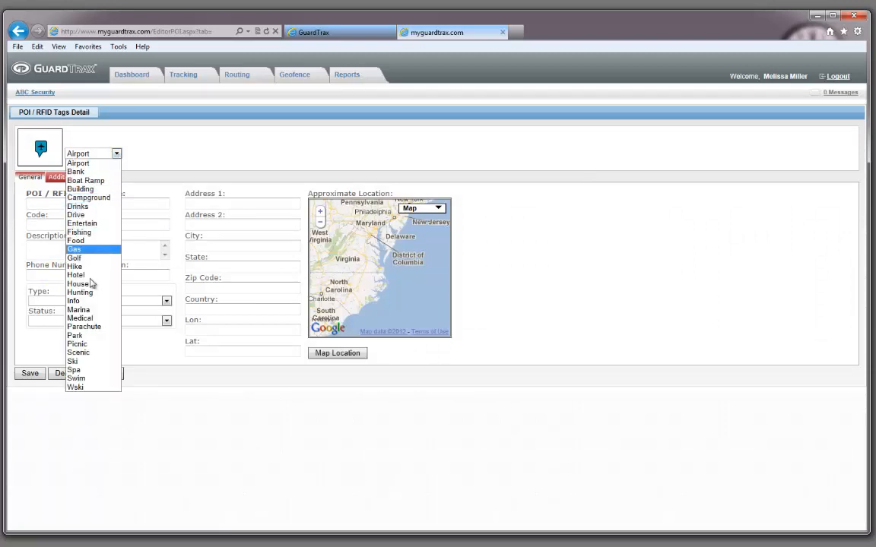
mouse_move(79, 189)
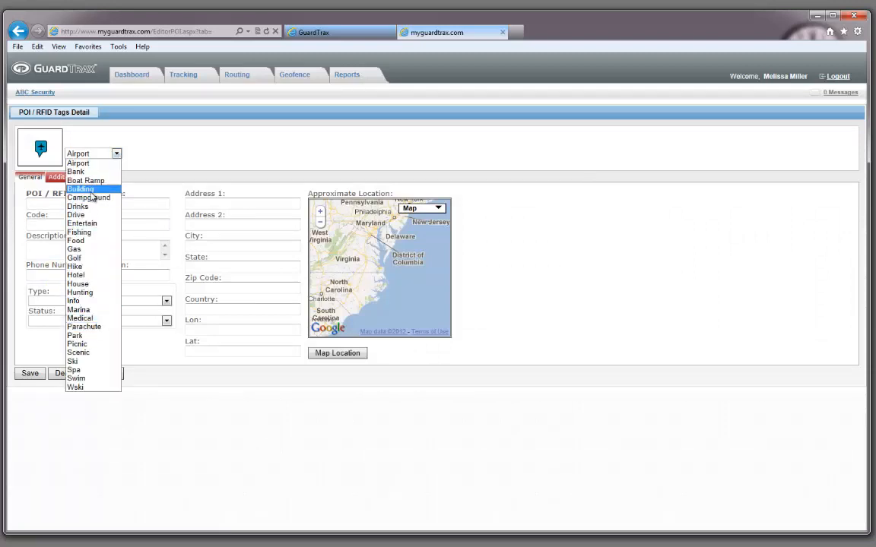
click(81, 188)
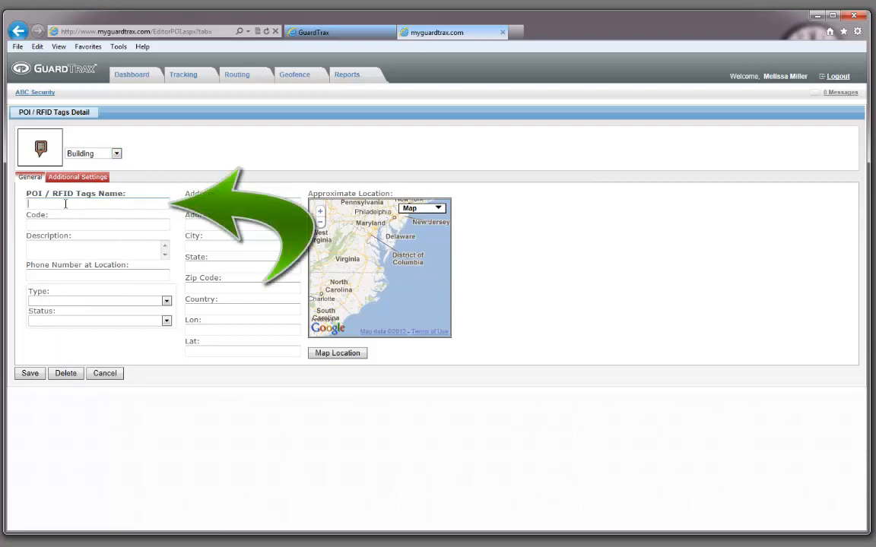
text(Melissa's)
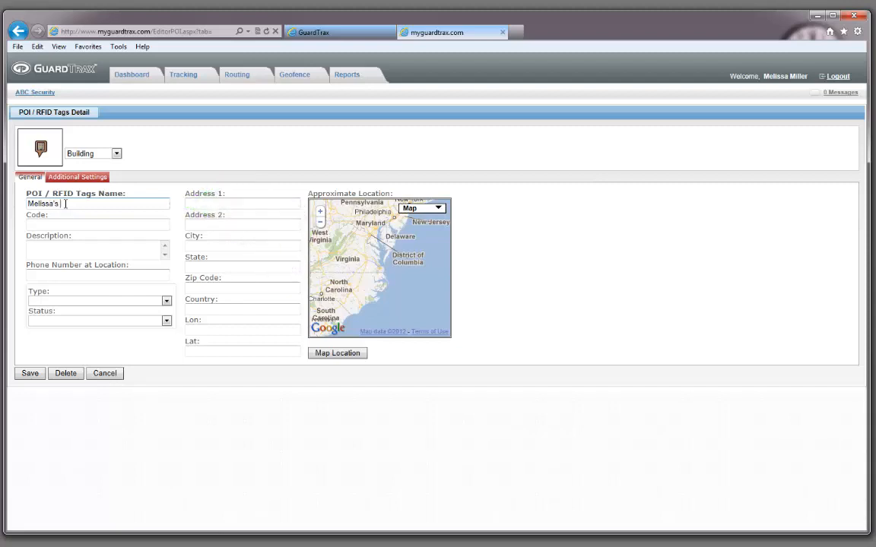
text(Desk)
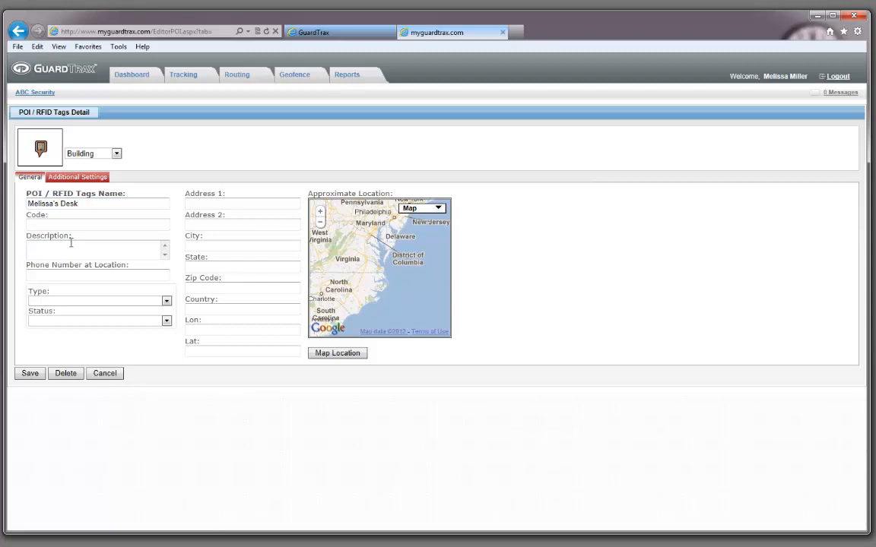
text(11)
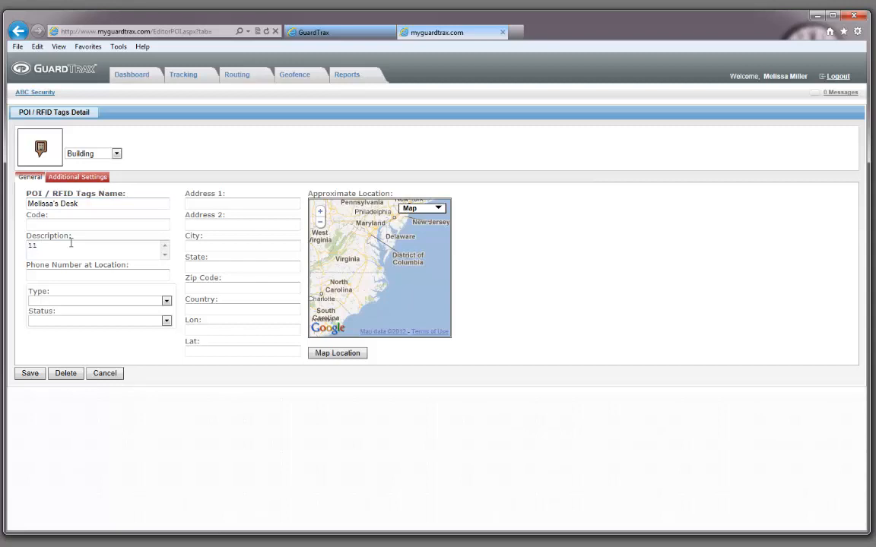
text(ce Drive)
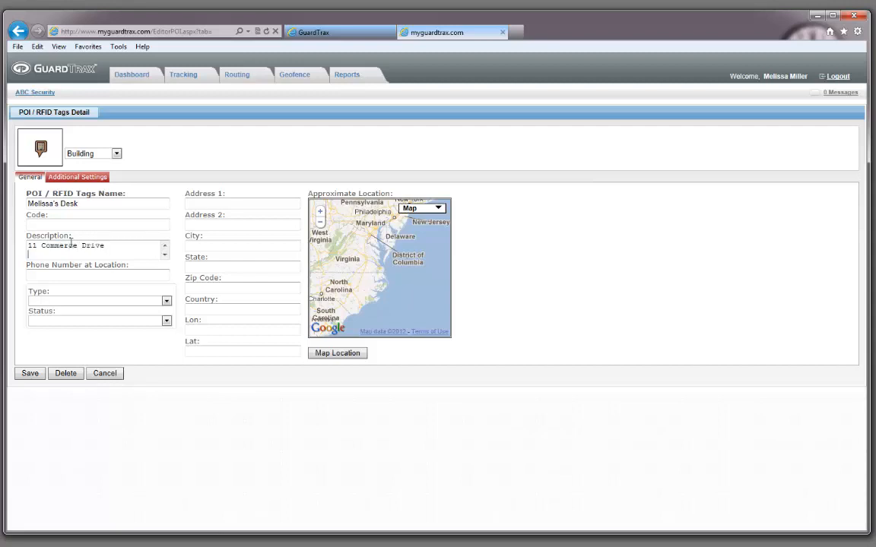
text(Cranford,)
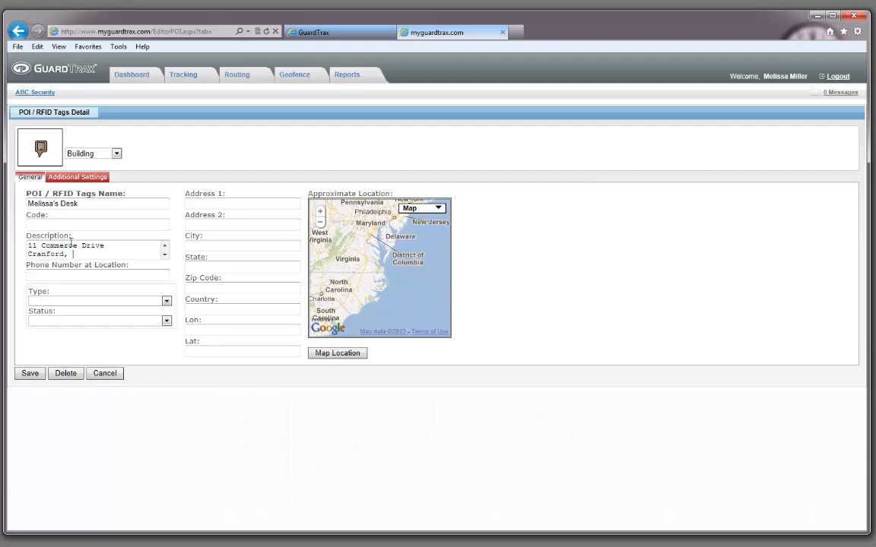
text(NJ)
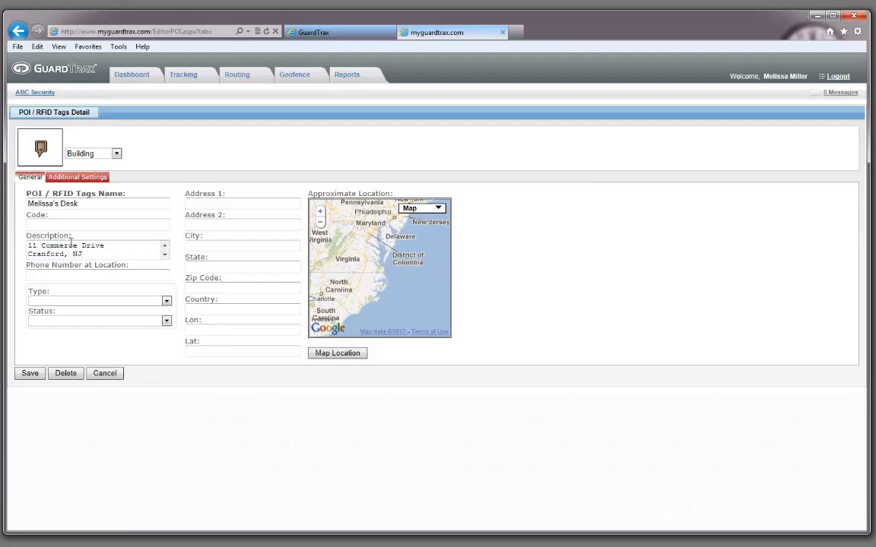
click(97, 275)
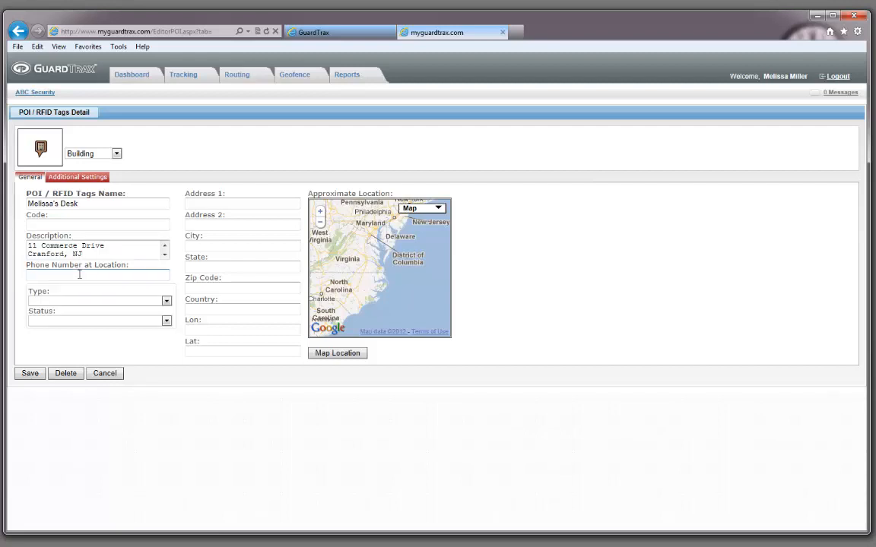
click(241, 203)
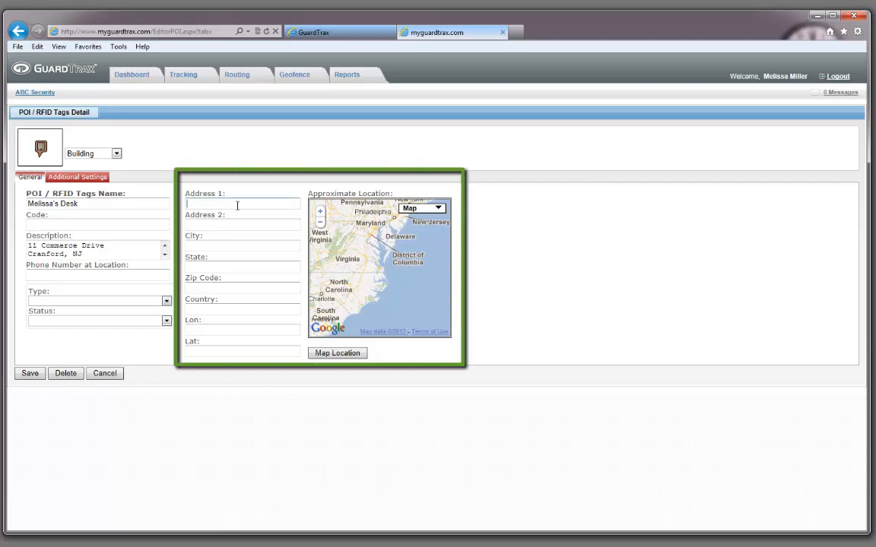
text(11 Comm)
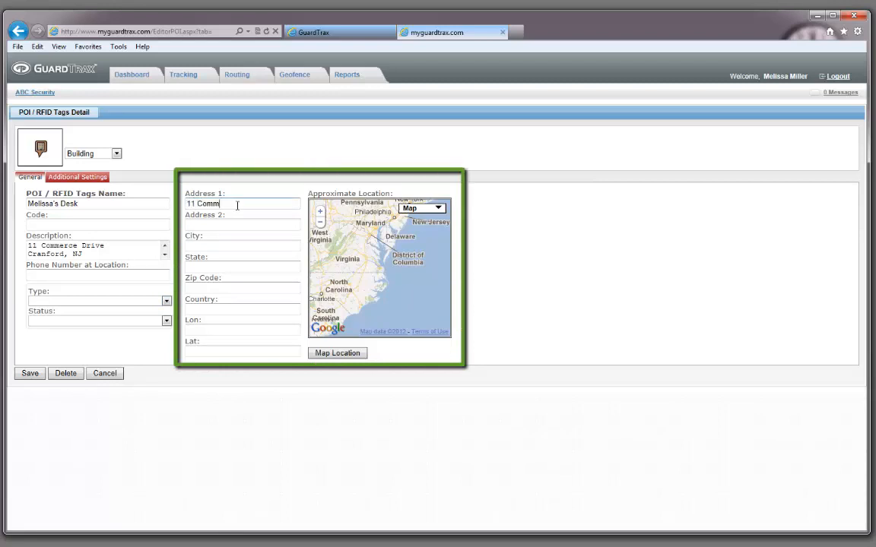
text(erce Drive)
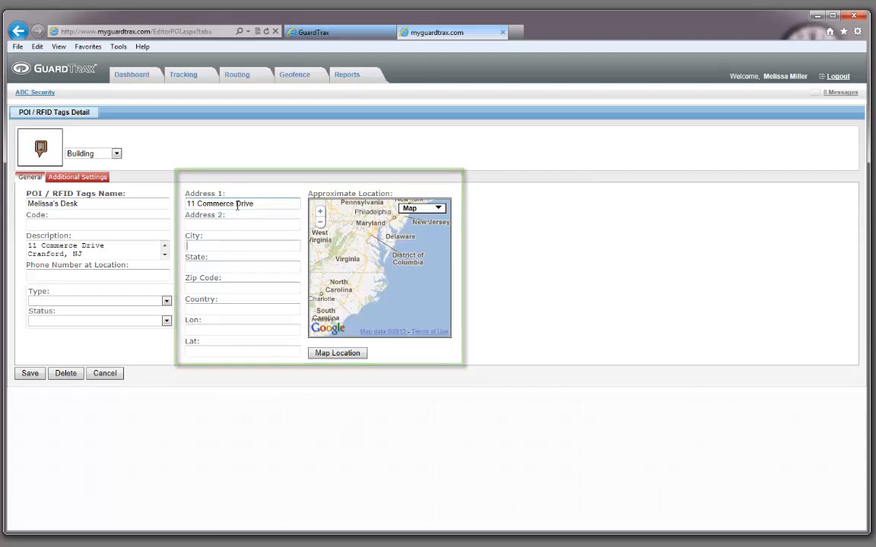
text(Cranfor)
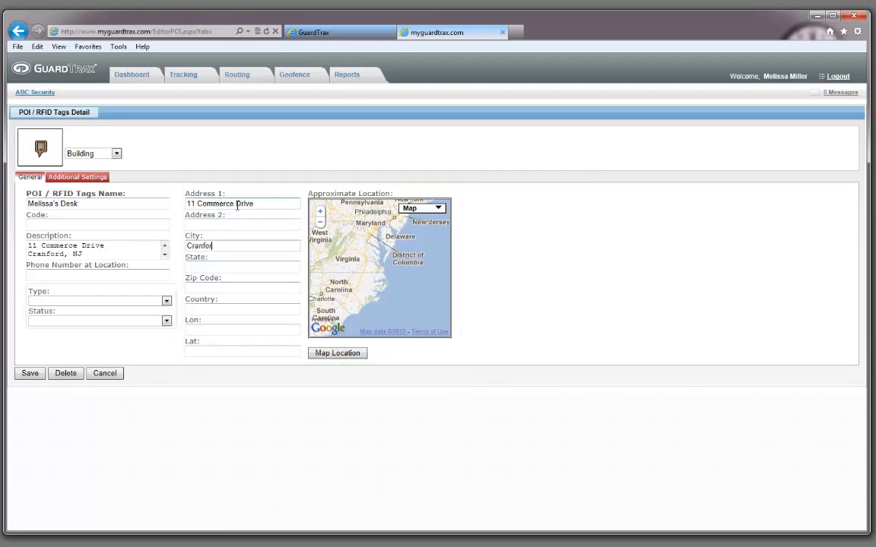
text(0)
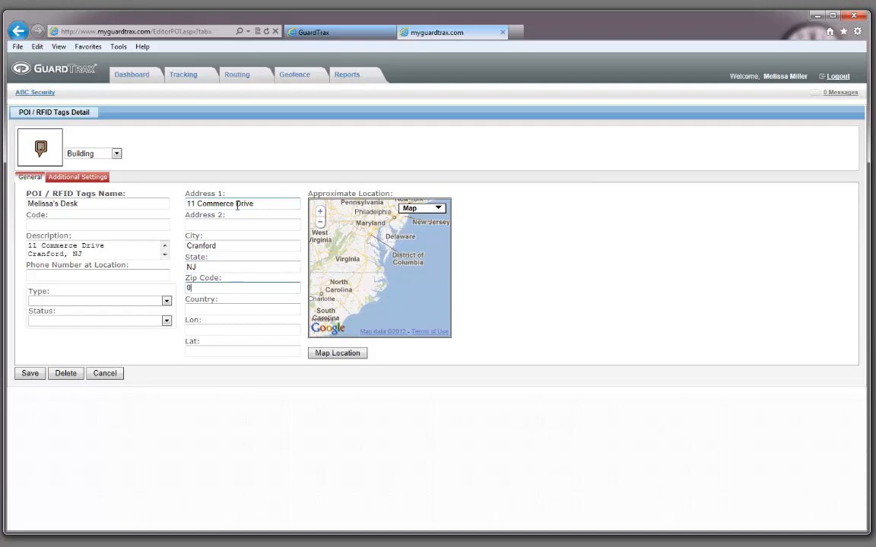
text(US)
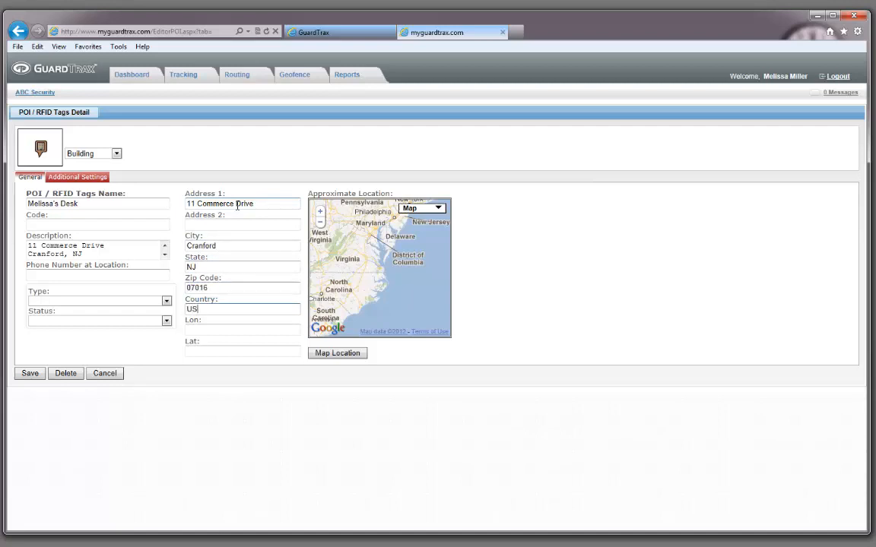
click(337, 353)
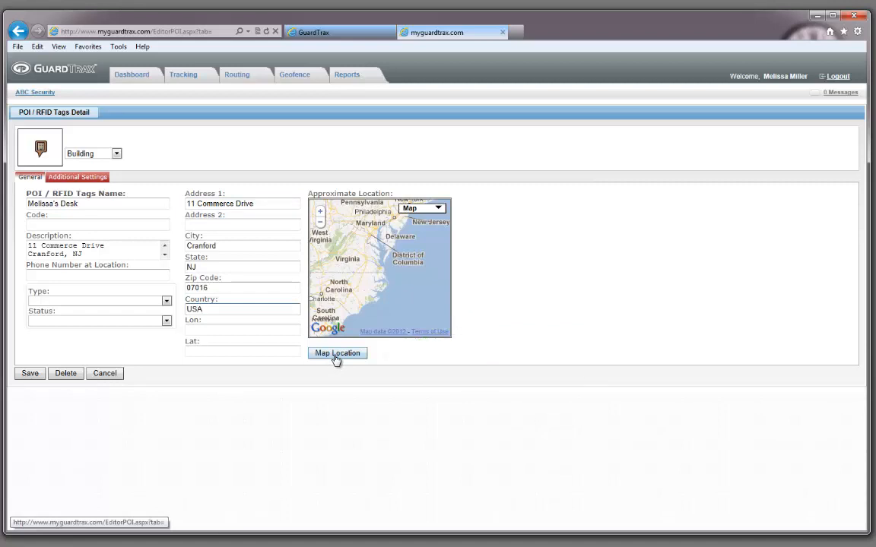
click(337, 352)
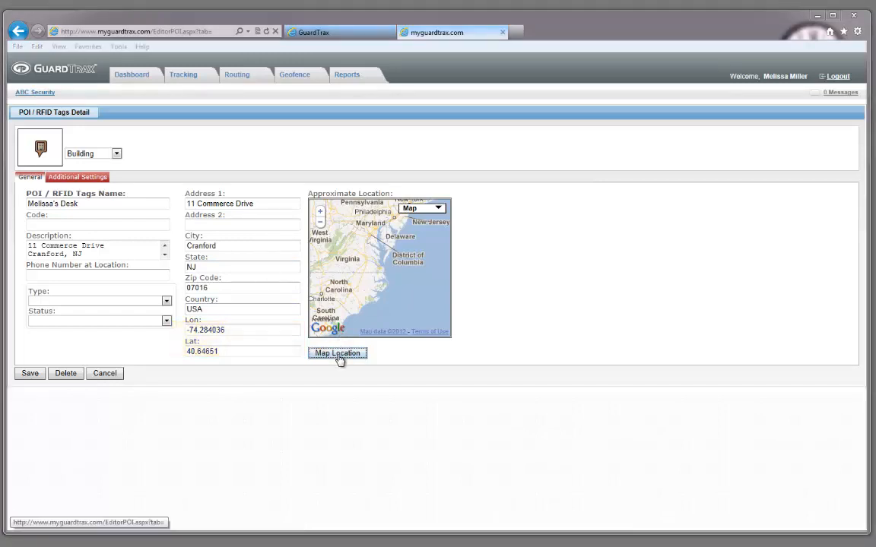
Zoom the satellite map onto the 11 Commerce Dr building, refine Lat/Lon, and save as Melissas Desk
click(337, 353)
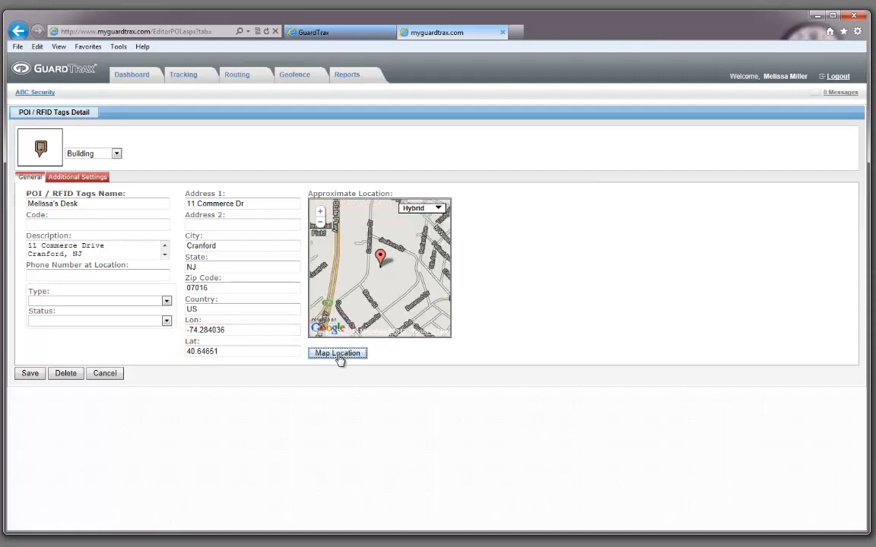
click(337, 352)
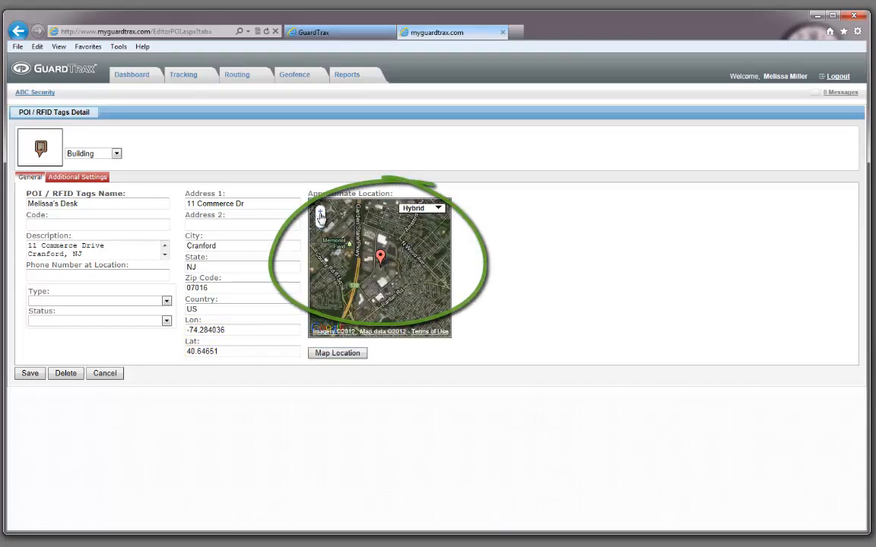
click(319, 215)
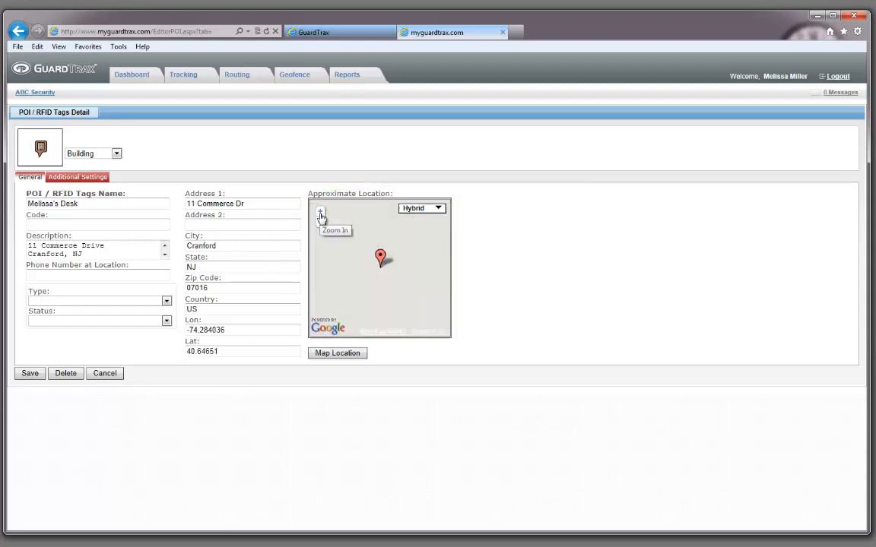
click(319, 213)
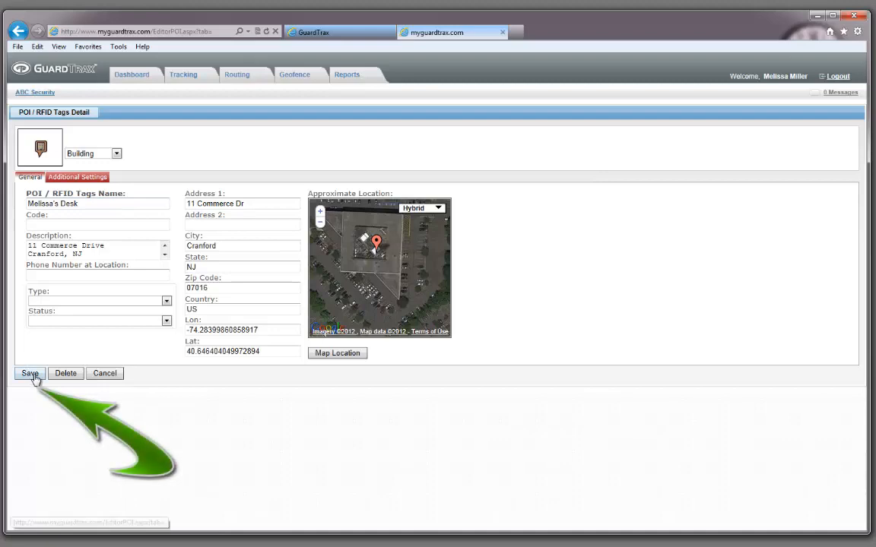
click(30, 374)
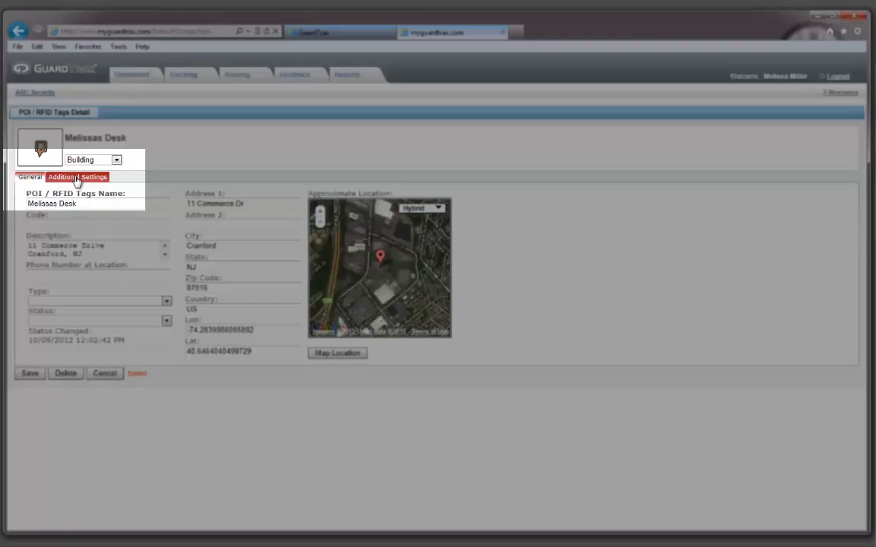
In Additional Settings, enable Generate Alerts for Melissas Desk
click(76, 177)
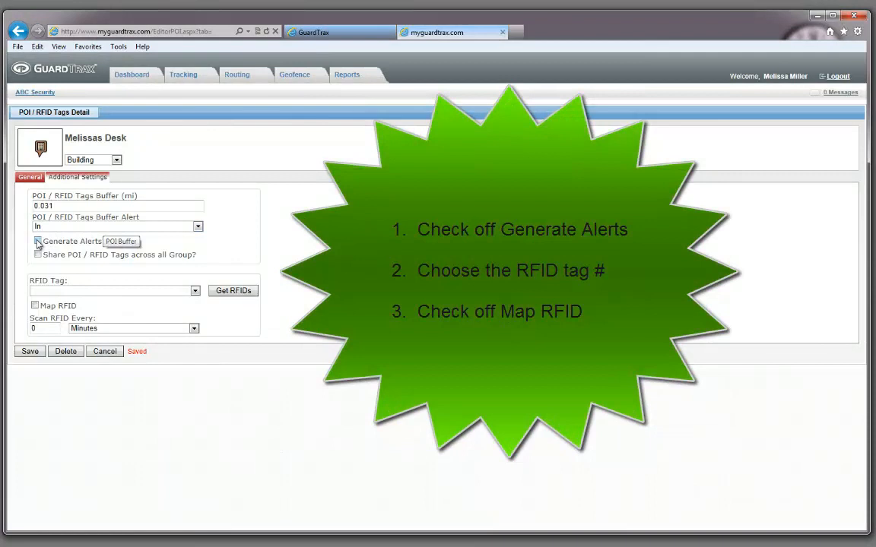
click(37, 240)
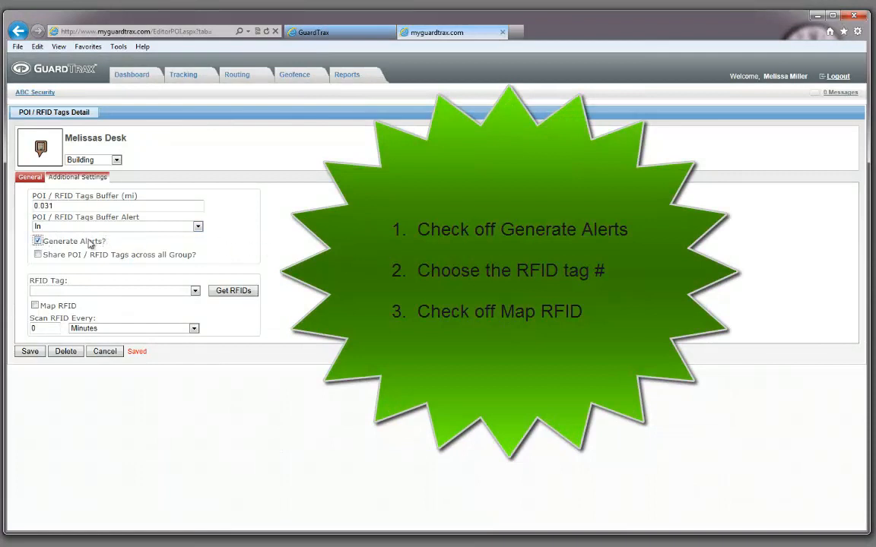
mouse_move(58, 255)
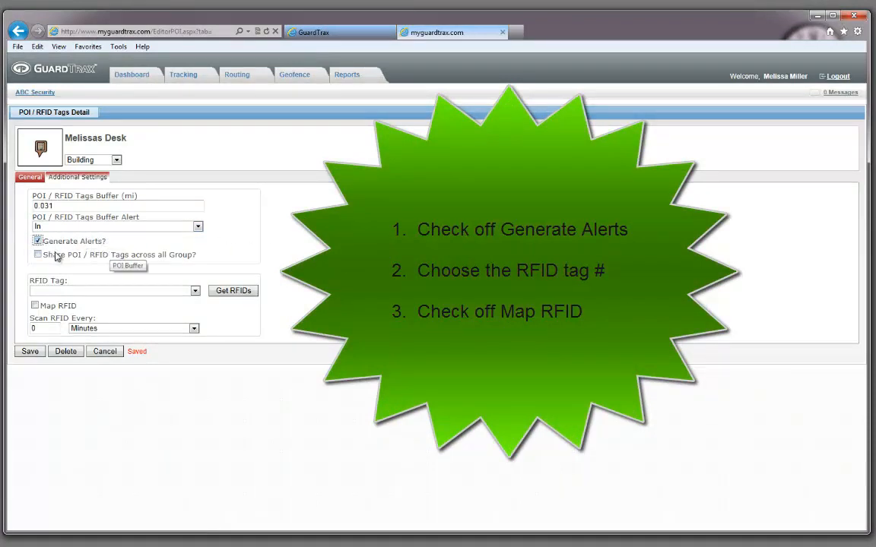
click(195, 290)
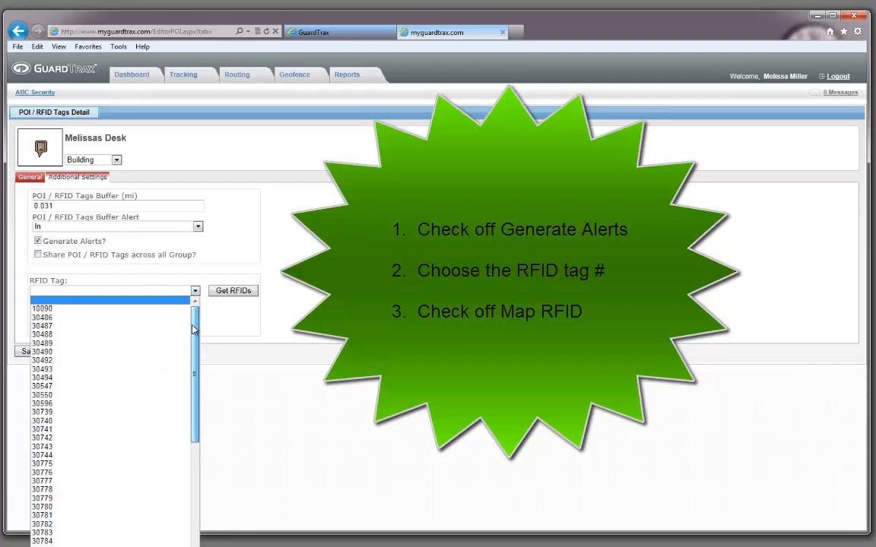
scroll(down, 3)
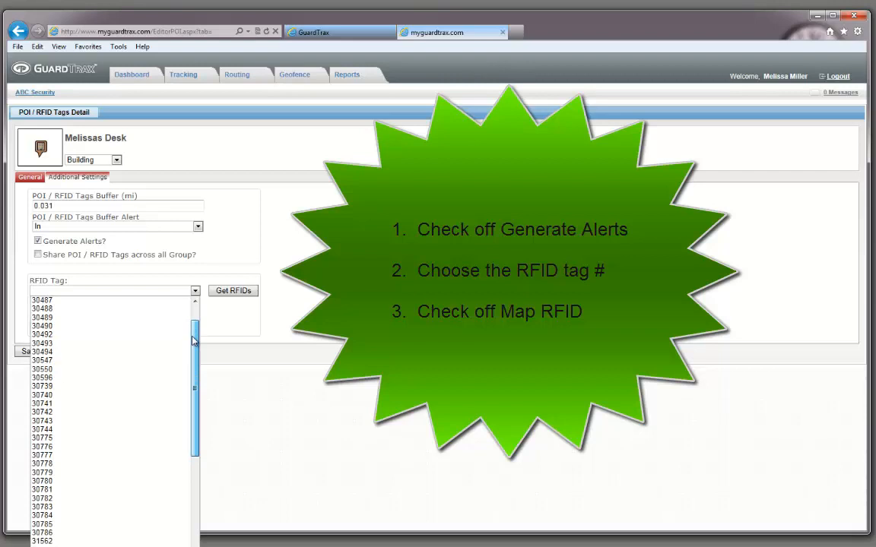
Assign RFID tag 30740, turn on Map RFID, and save the settings
click(43, 387)
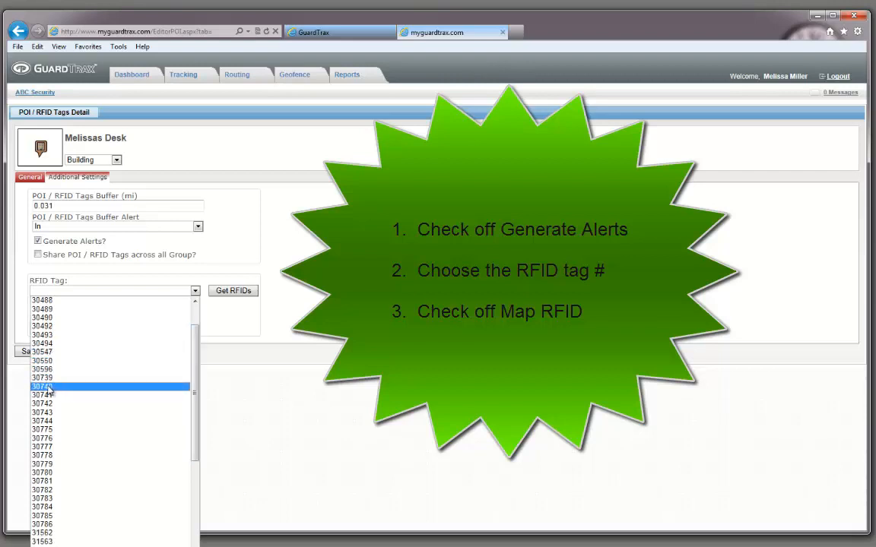
click(43, 386)
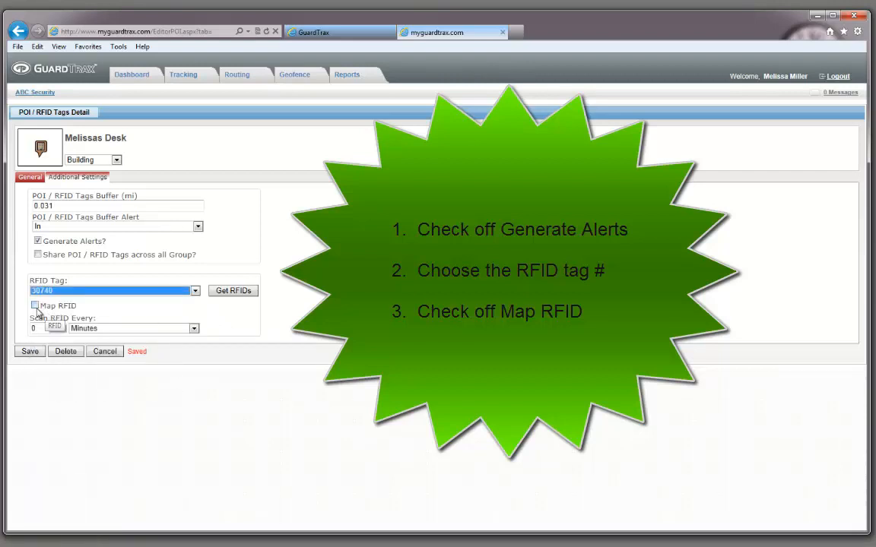
click(35, 304)
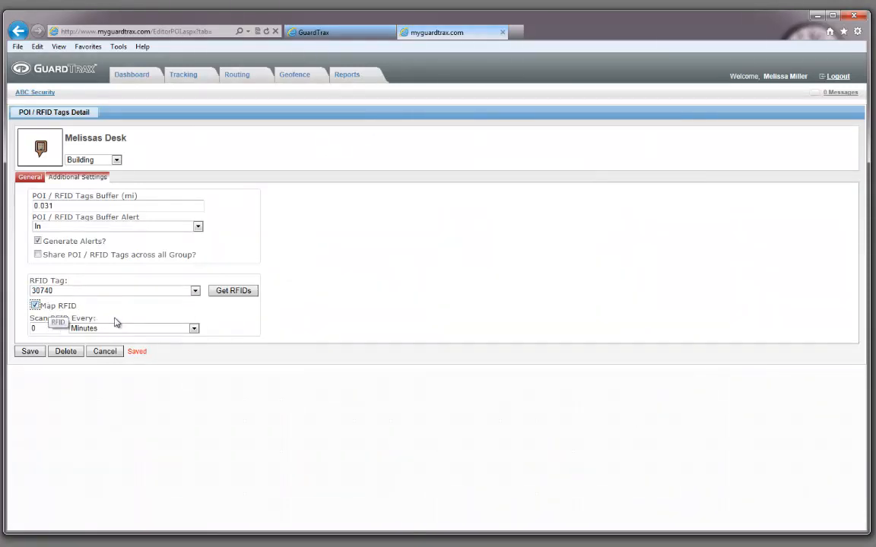
click(31, 352)
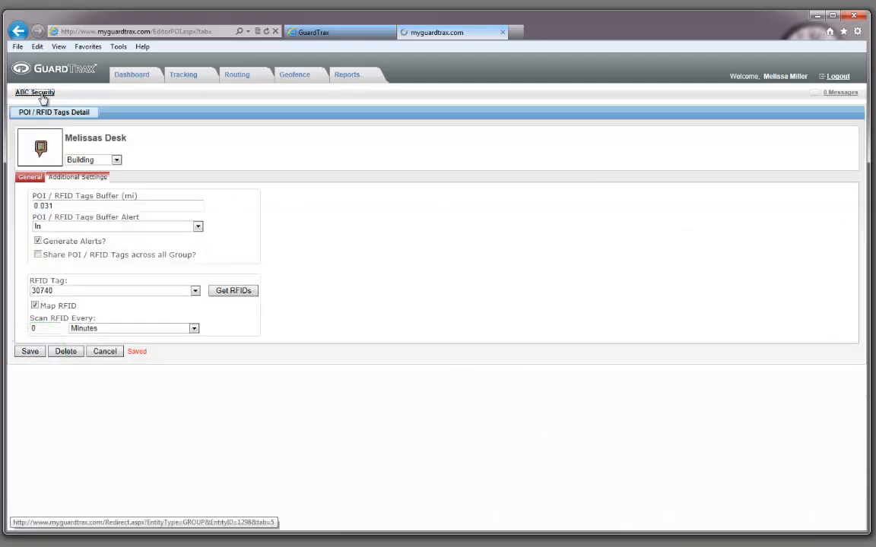
Return to ABC Security's tag list and select Melissas Desk's RFID value 30740
click(35, 93)
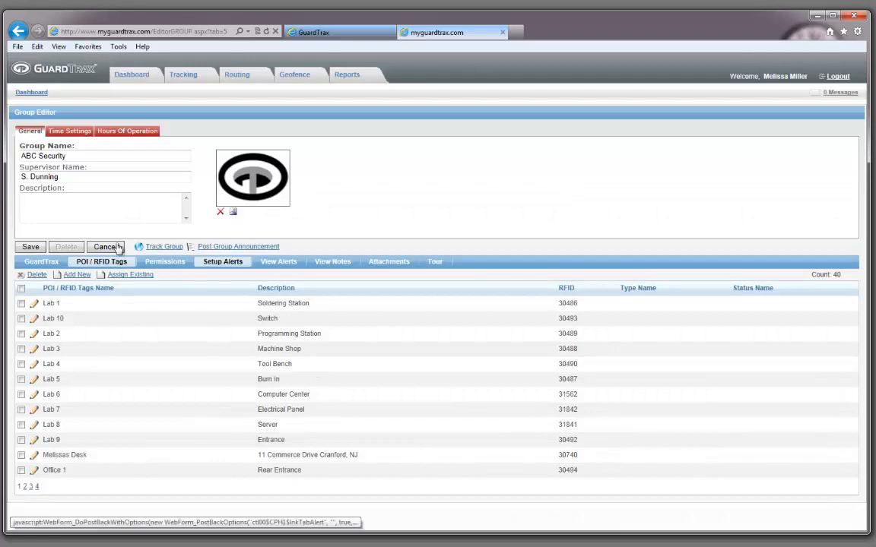
click(64, 454)
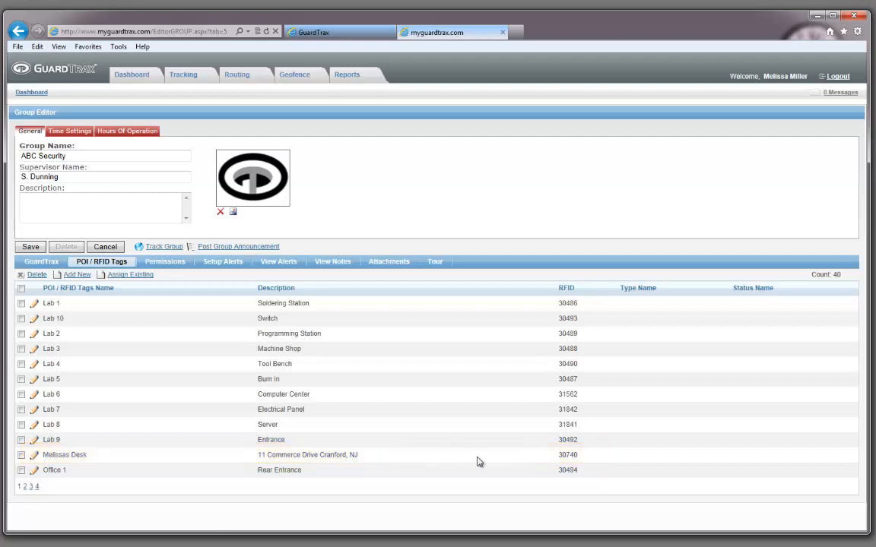
double_click(567, 454)
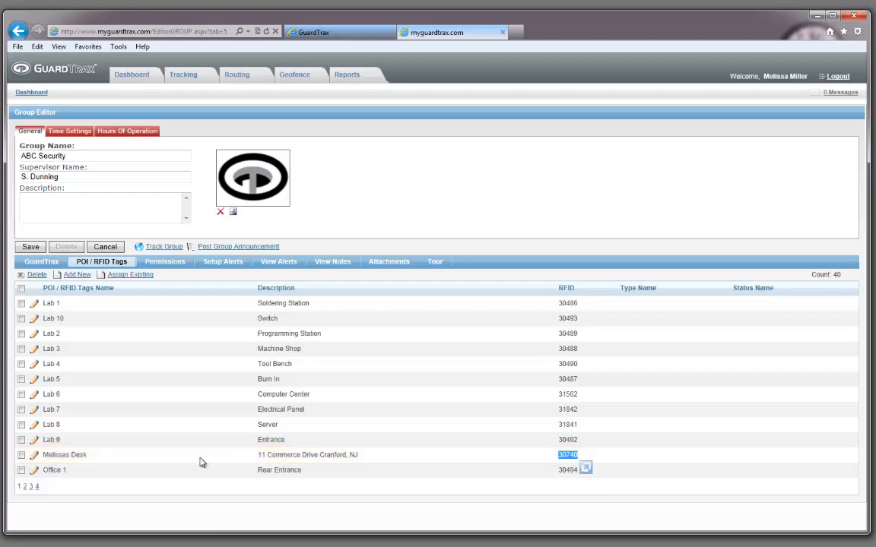
mouse_move(34, 456)
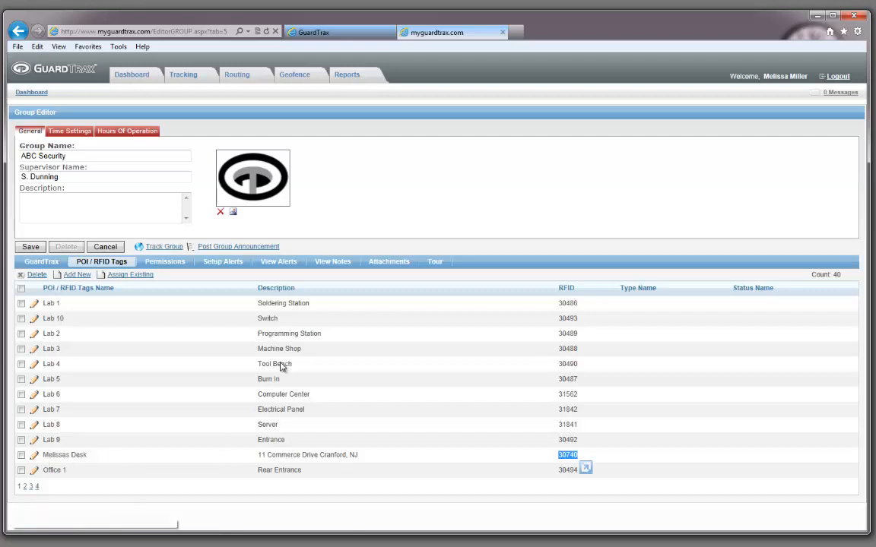
mouse_move(339, 368)
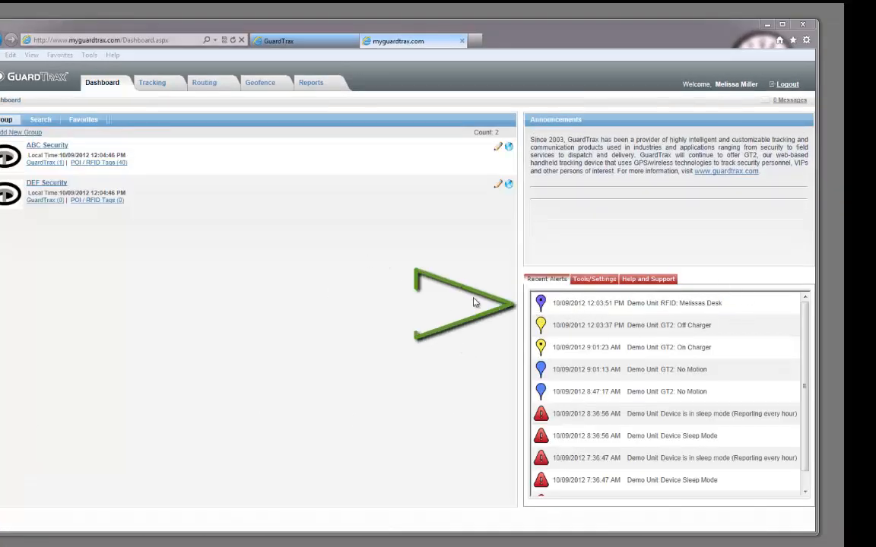
mouse_move(152, 85)
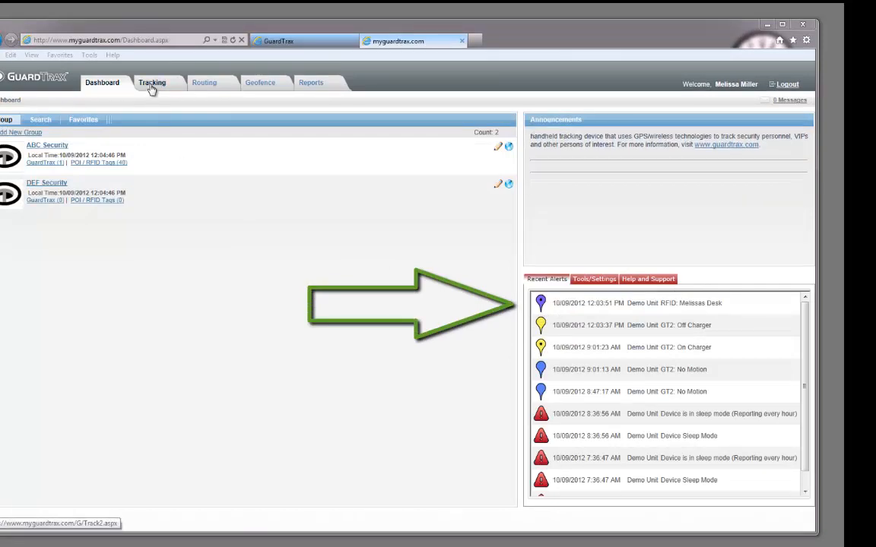
Show the Demo Unit on the Tracking map after the Melissas Desk RFID scan
click(152, 82)
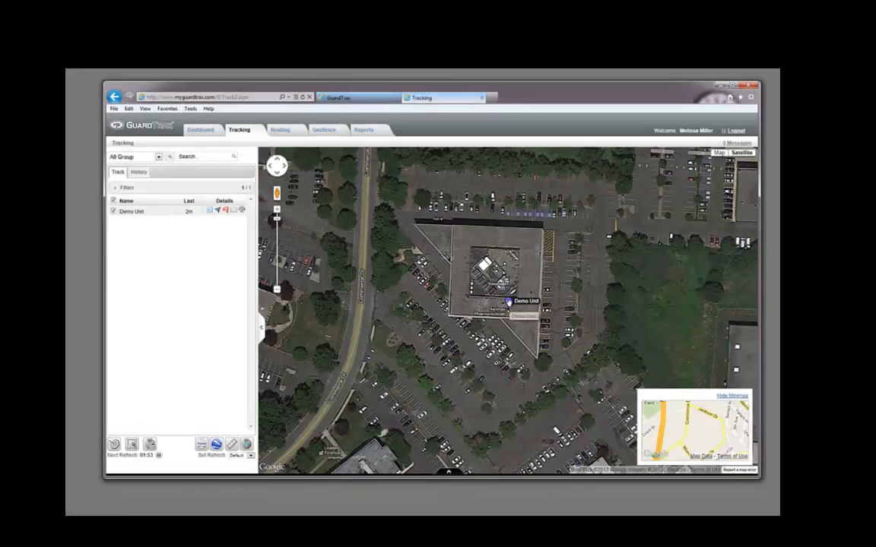
click(508, 301)
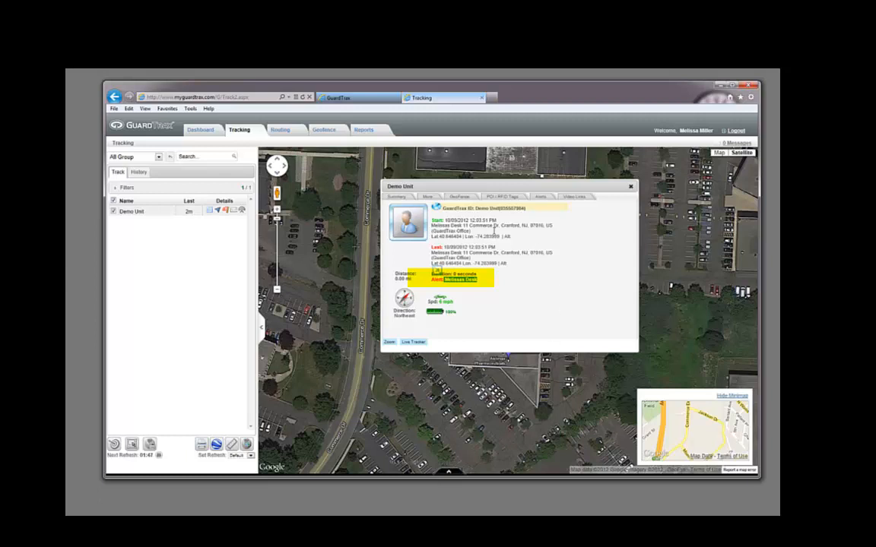
click(629, 185)
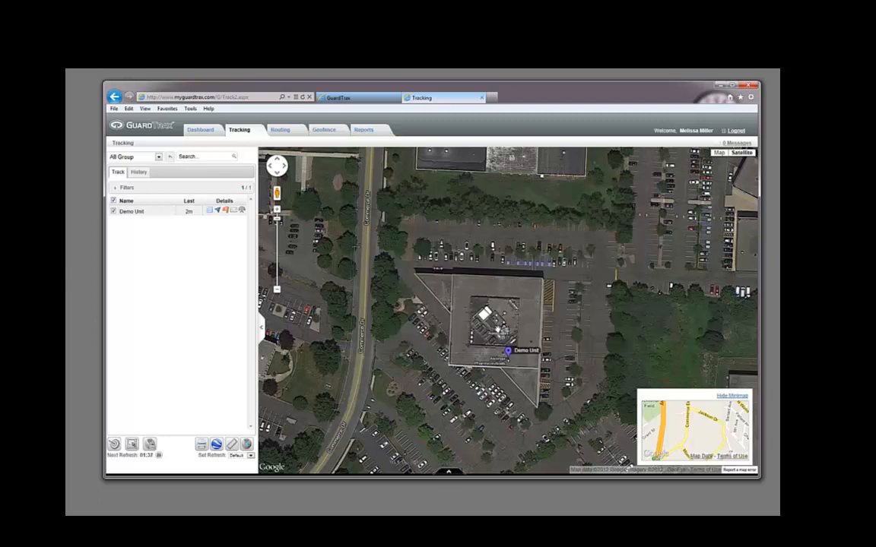